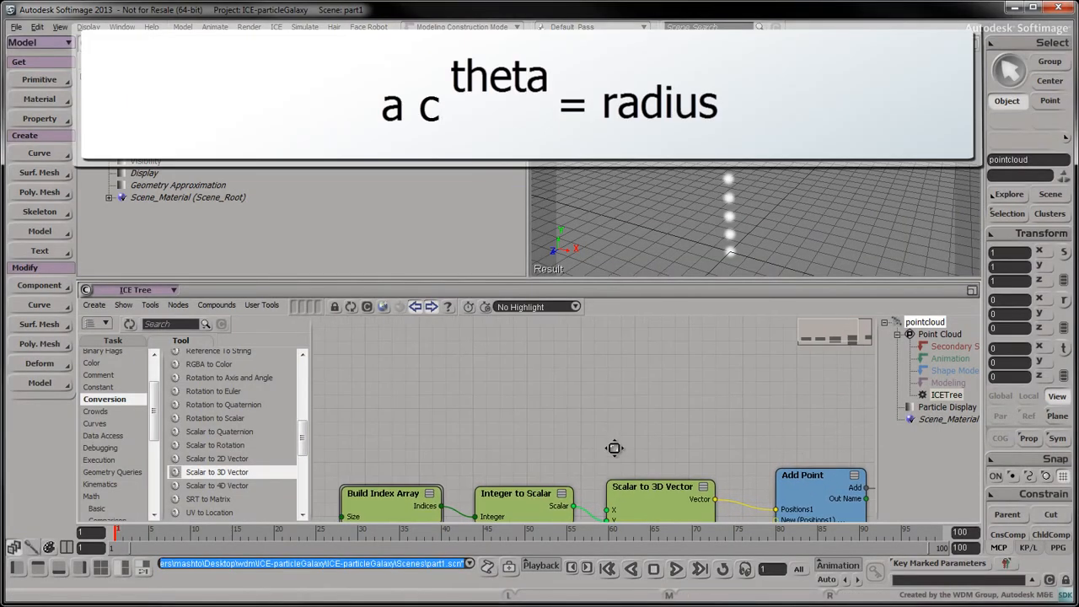
# Add a Scalar constant of 1.005 and attach the comment 'c' to it
pyautogui.click(101, 394)
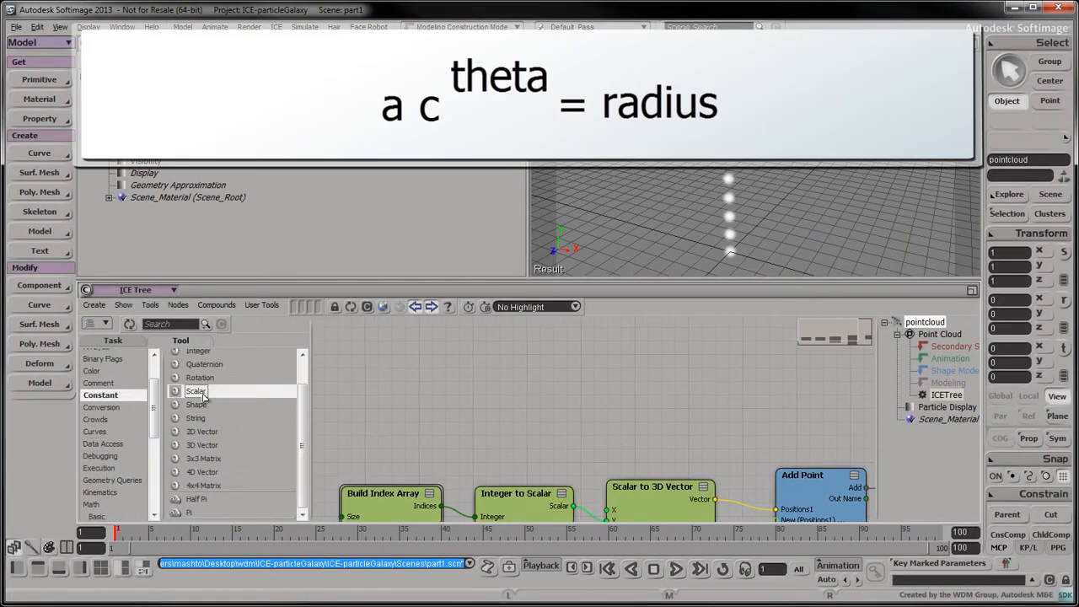
pyautogui.click(194, 390)
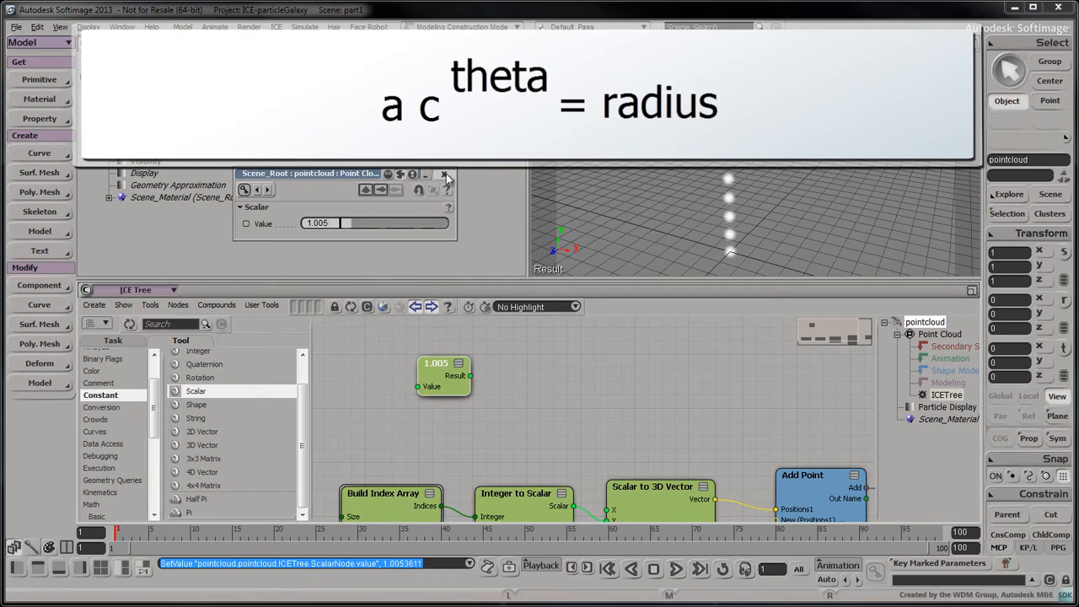
pyautogui.rightClick(442, 375)
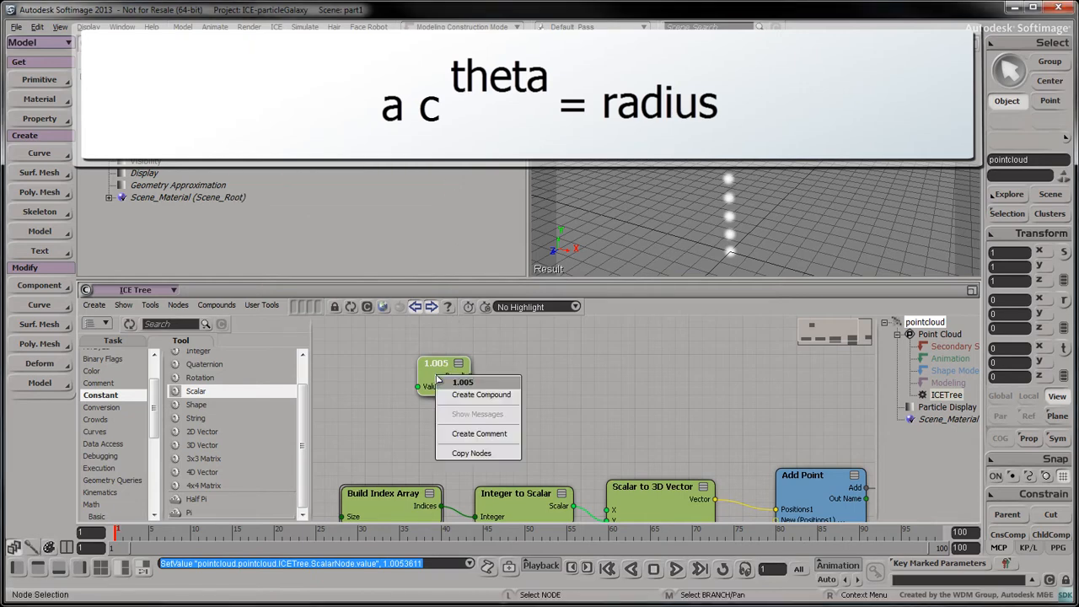
pyautogui.moveTo(479, 433)
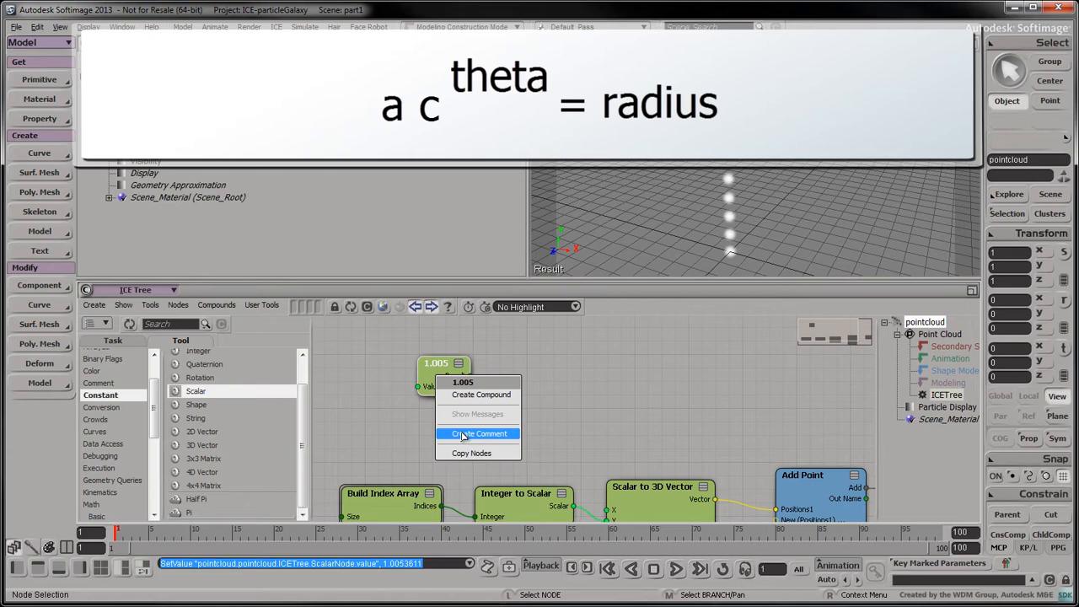
pyautogui.click(478, 433)
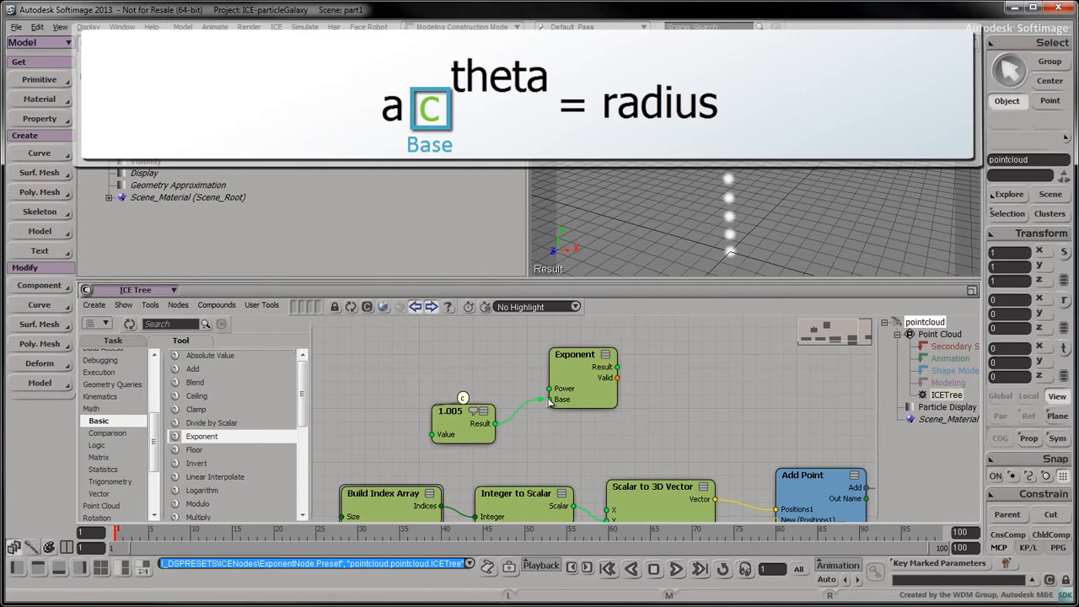
# Add an Exponent node from Math > Basic with constant 'c' feeding its Base
pyautogui.click(101, 375)
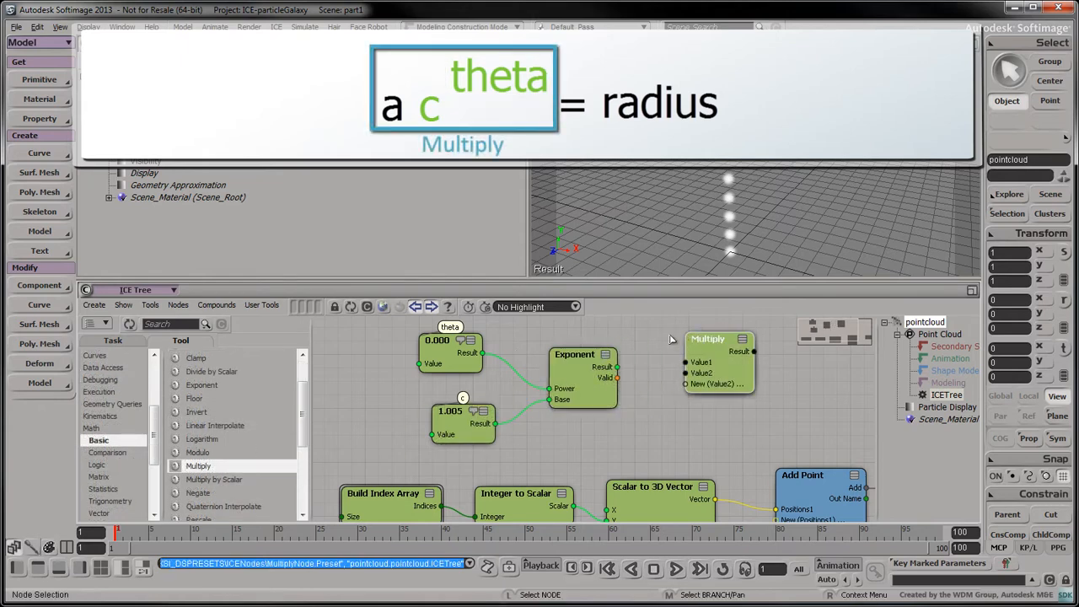
# Add a constant commented 'a' set to 1.0 and wire it into Multiply's Value1
pyautogui.click(100, 391)
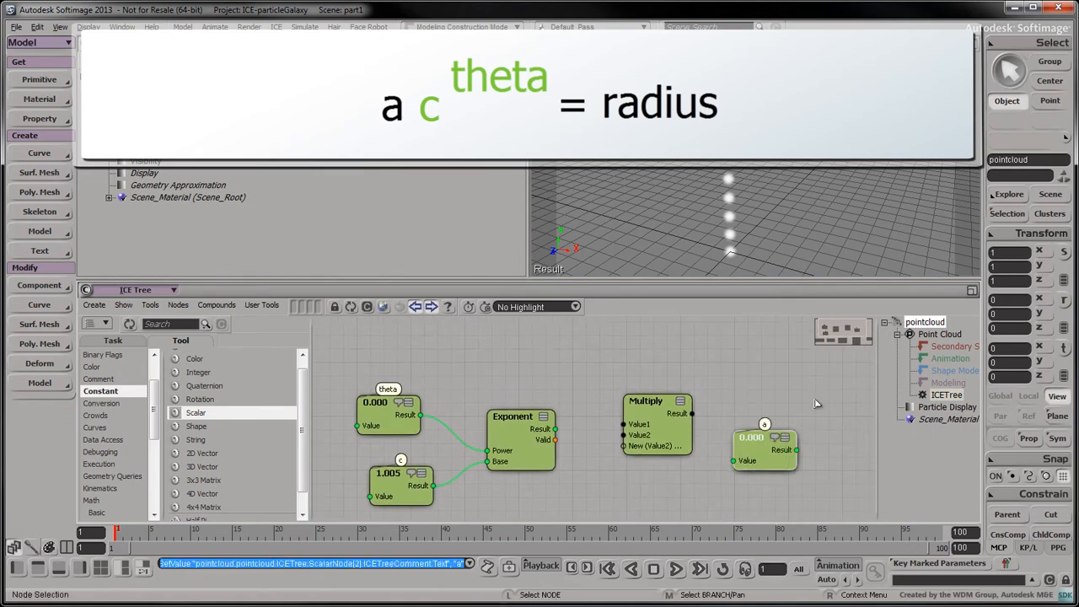
pyautogui.doubleClick(388, 388)
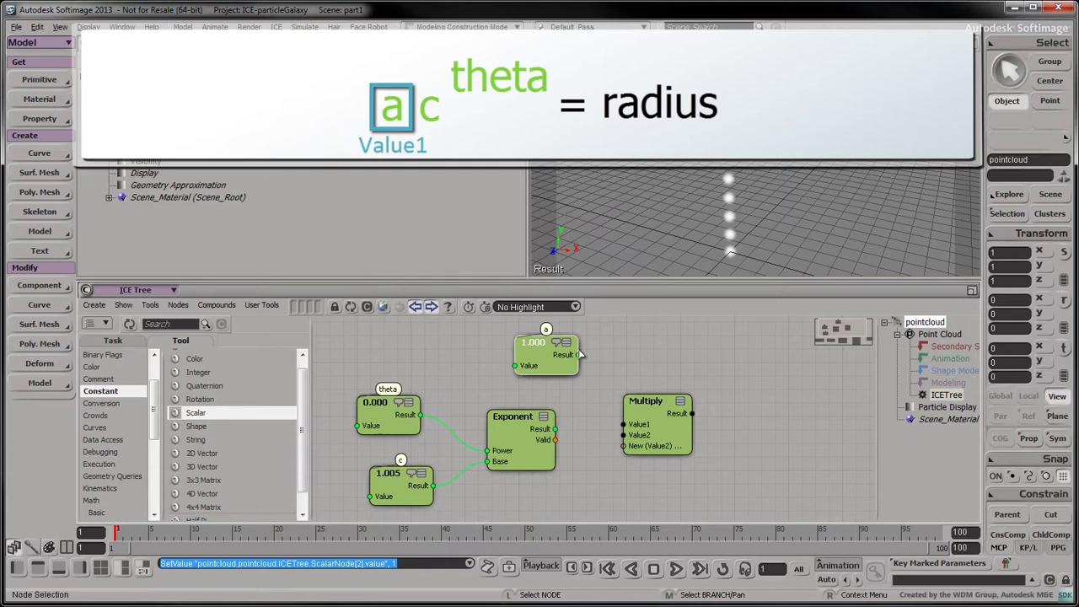
pyautogui.moveTo(576, 365); pyautogui.dragTo(624, 424)
pyautogui.write('r')
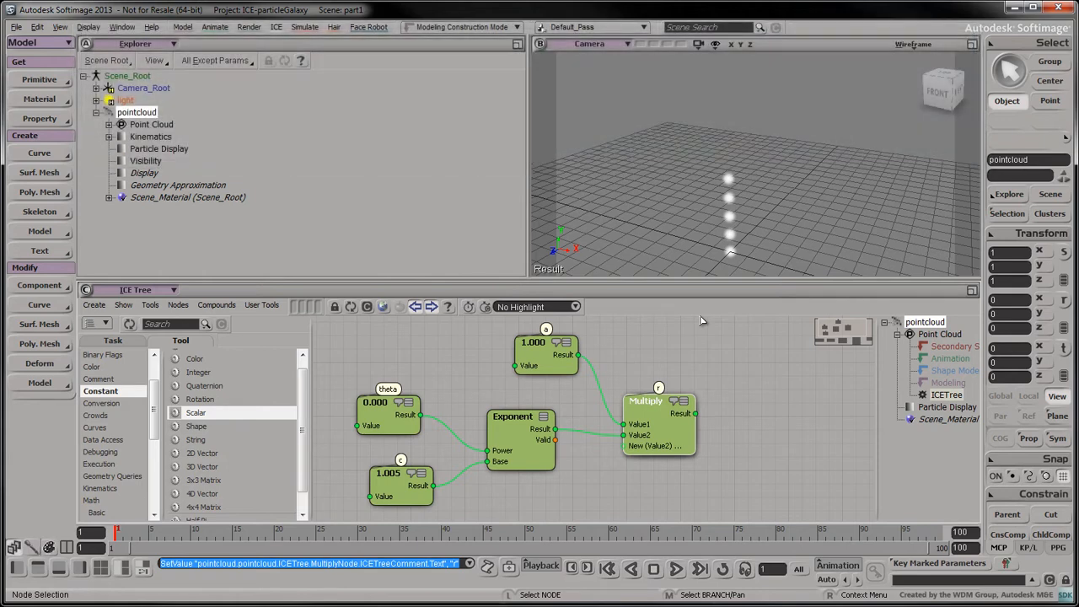
pyautogui.moveTo(712, 517)
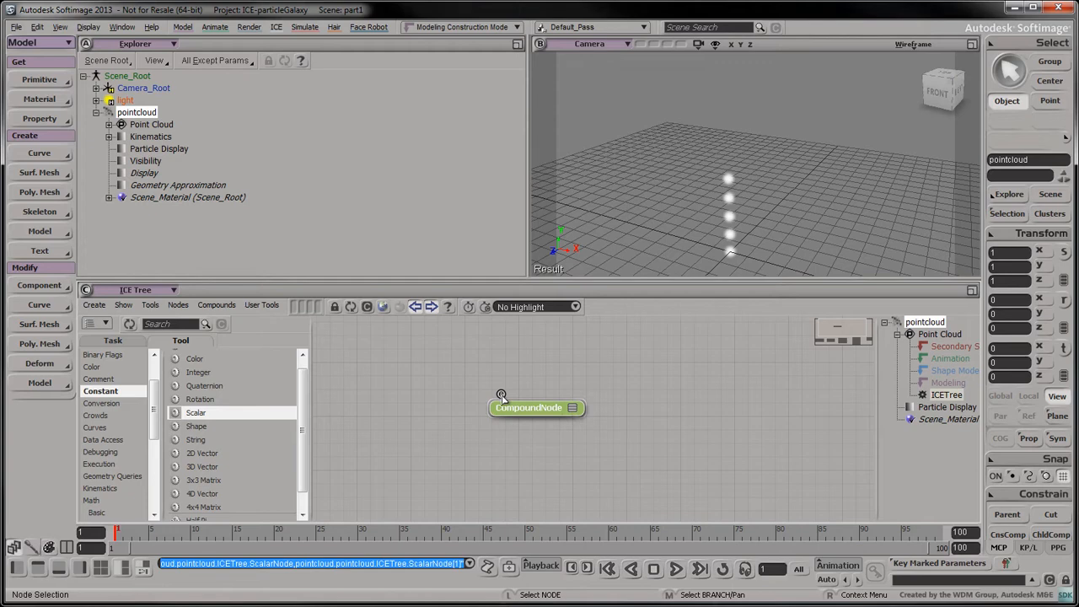
# Delete the theta constant, expose Power as Theta and Result as Radius, and name the compound Golden Spiral
pyautogui.doubleClick(529, 408)
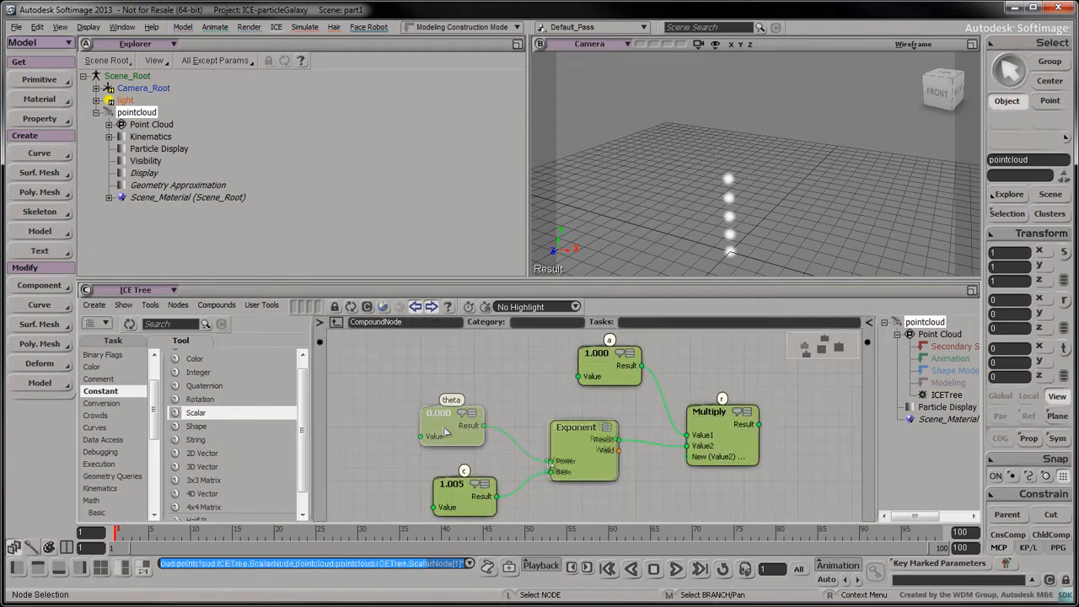
pyautogui.press('Delete')
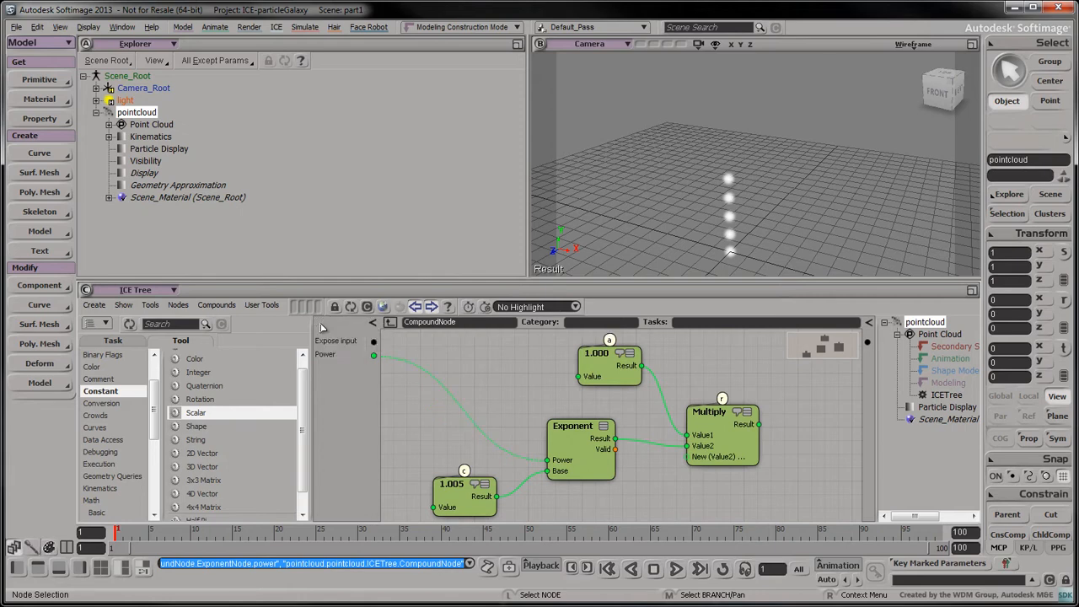
pyautogui.doubleClick(324, 355)
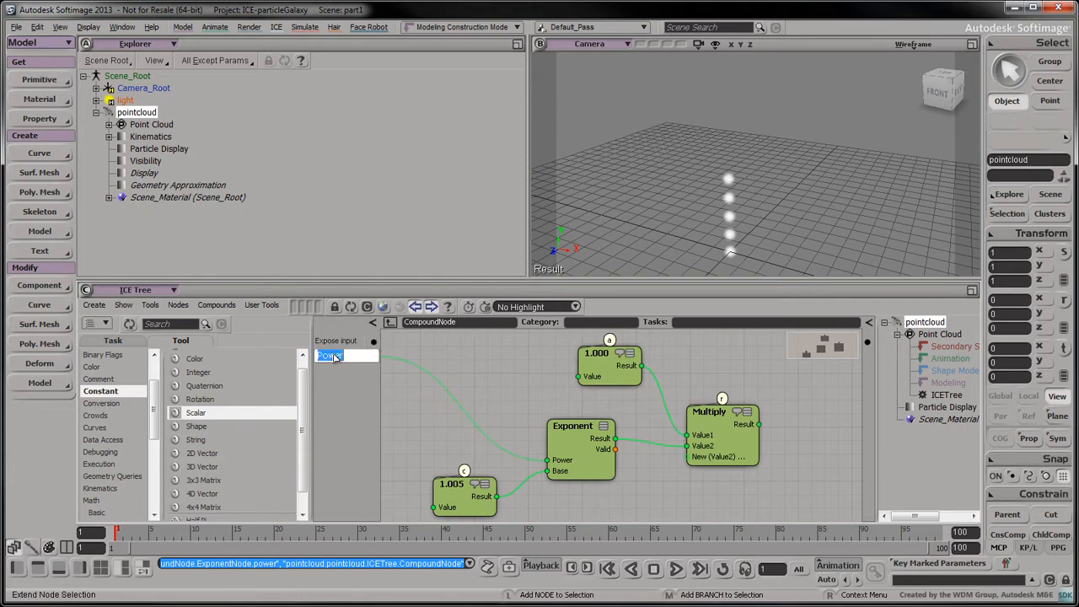
pyautogui.write('Theta')
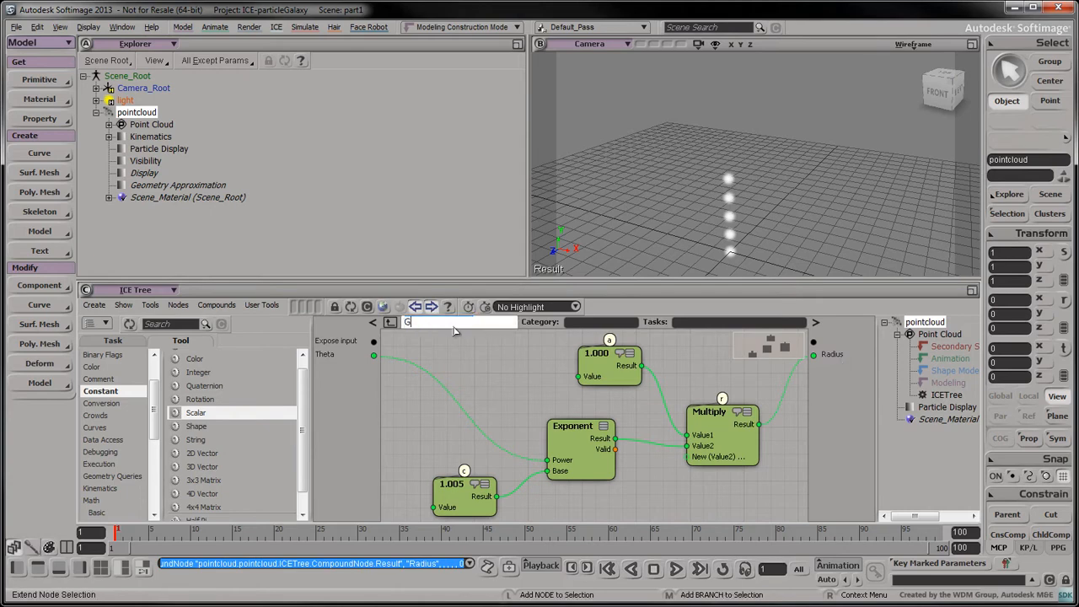
pyautogui.write('Golden Spiral')
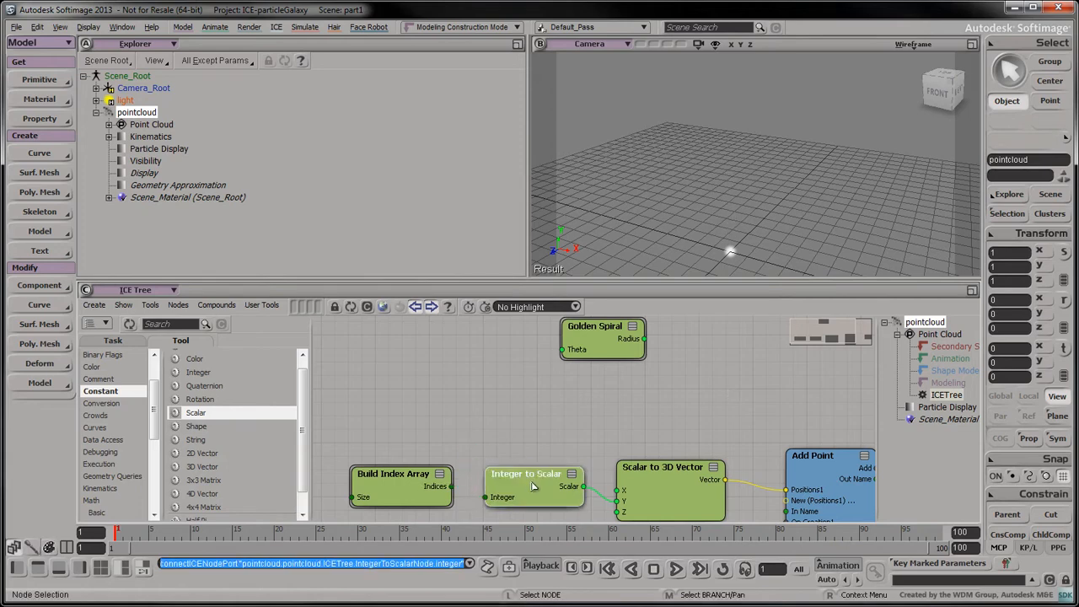
# Connect an Integer constant of 100 to the Build Index Array's Size
pyautogui.click(533, 473)
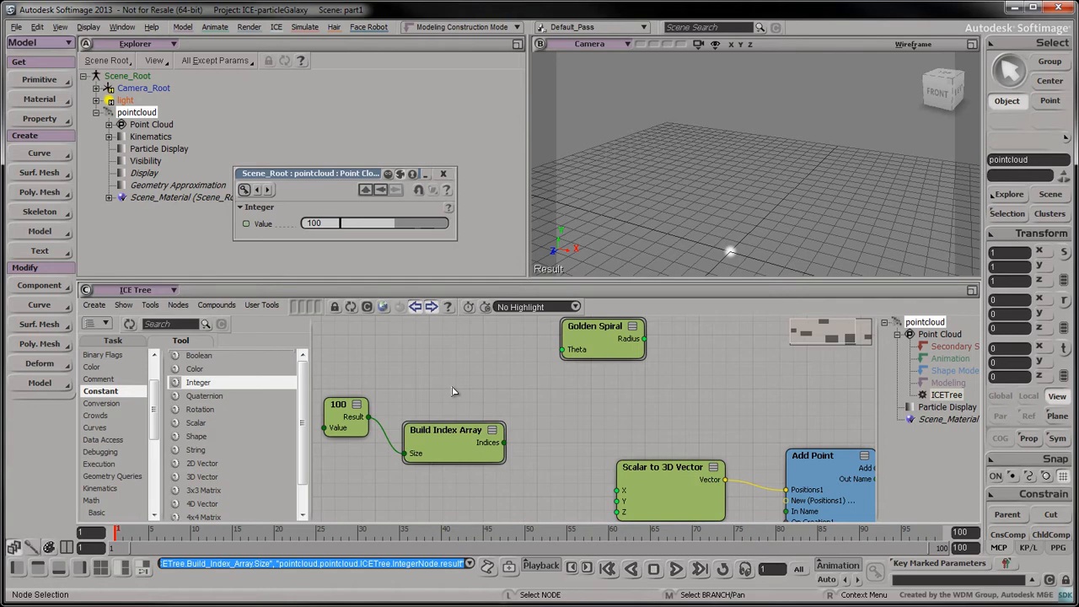
pyautogui.moveTo(338, 359)
pyautogui.write('720')
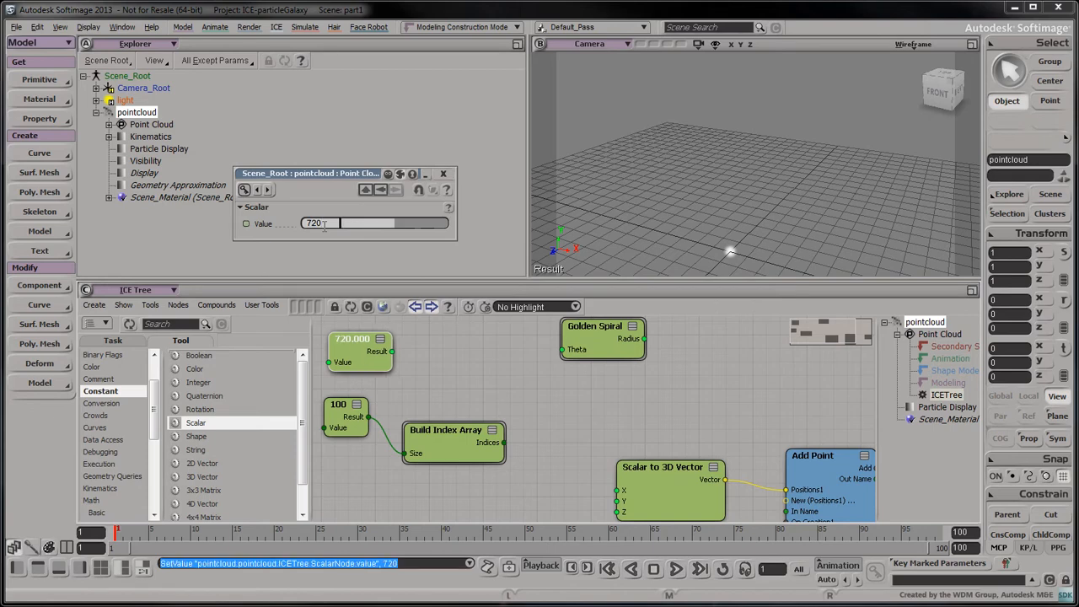
# Add a Scalar constant from Constant > Scalar with Value 720
pyautogui.click(96, 512)
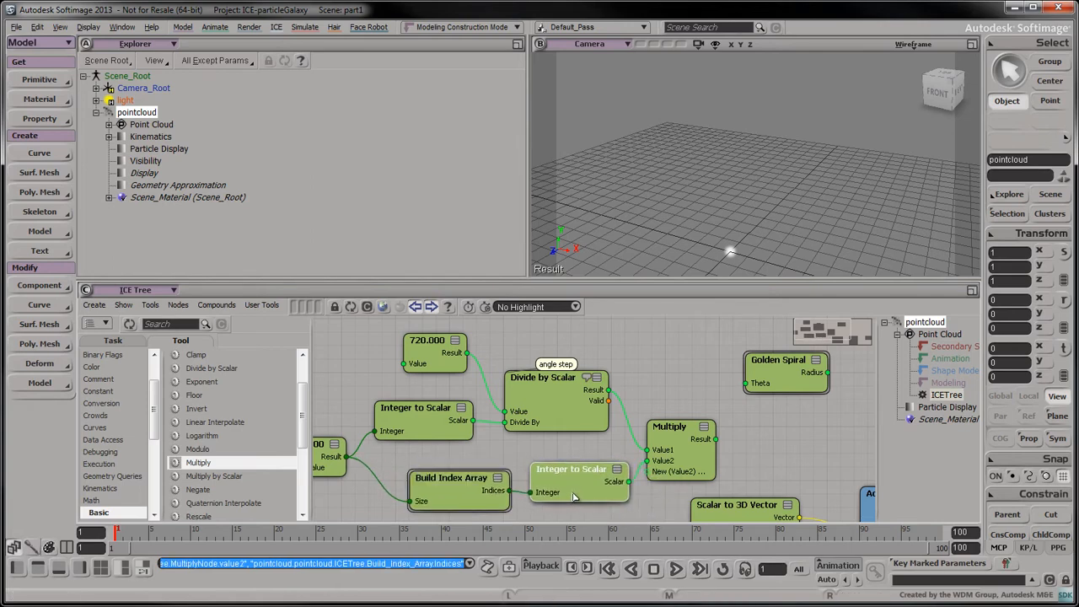
# Collapse the Integer to Scalar conversion nodes and tidy the node layout
pyautogui.click(578, 469)
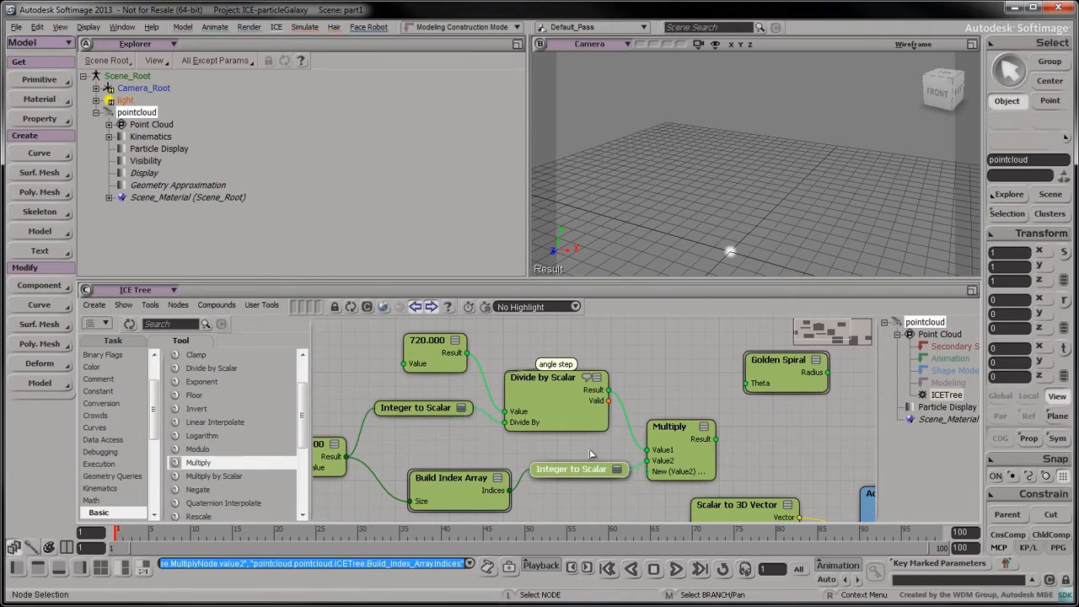
pyautogui.moveTo(435, 354); pyautogui.dragTo(434, 379)
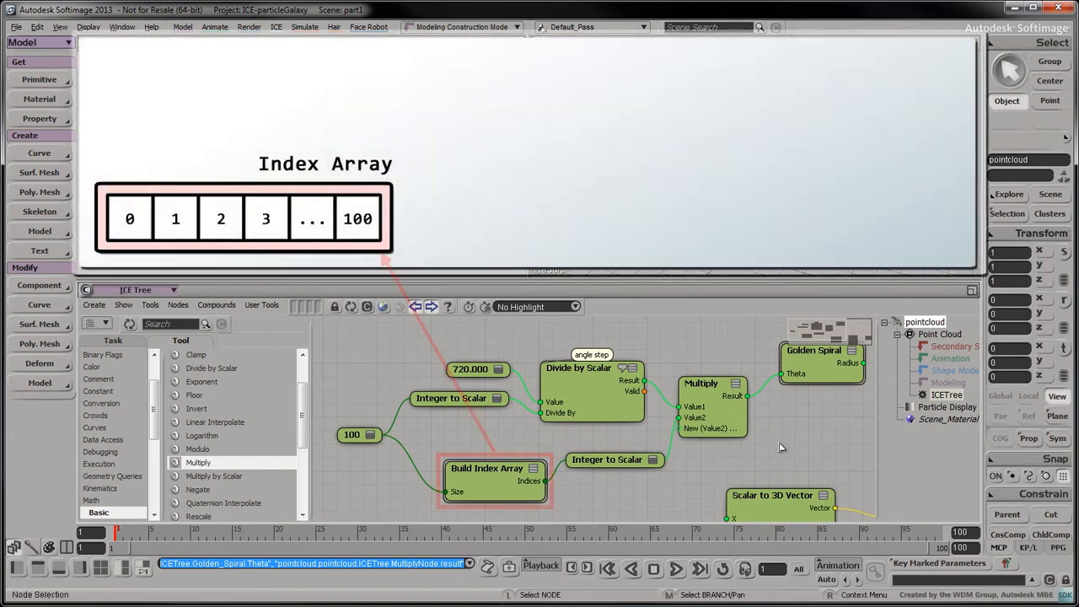
# Connect the Multiply result to the Golden Spiral compound's Theta input
pyautogui.click(578, 369)
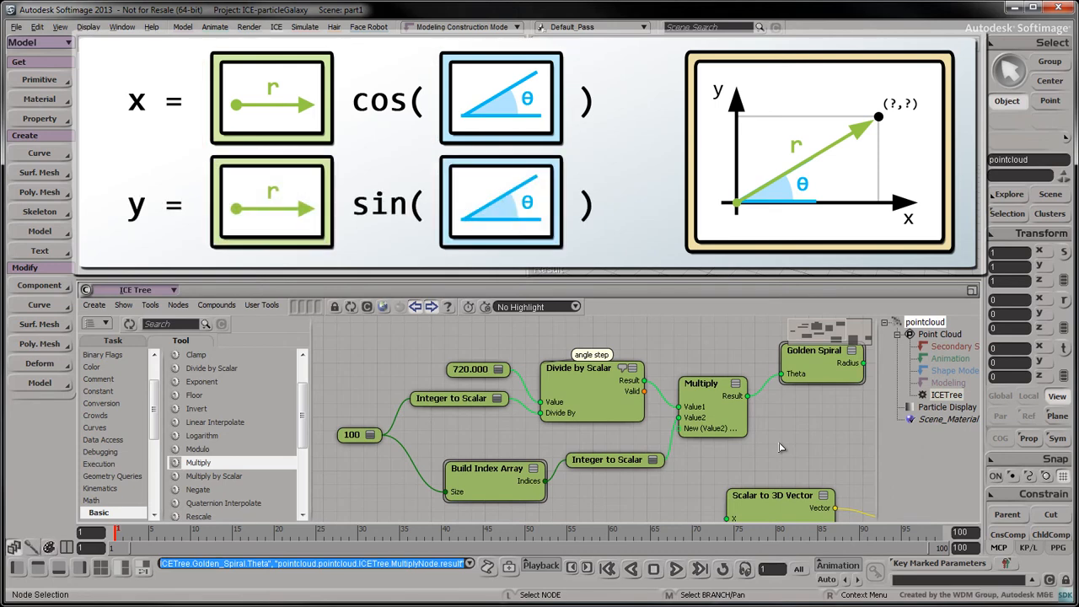
pyautogui.click(272, 202)
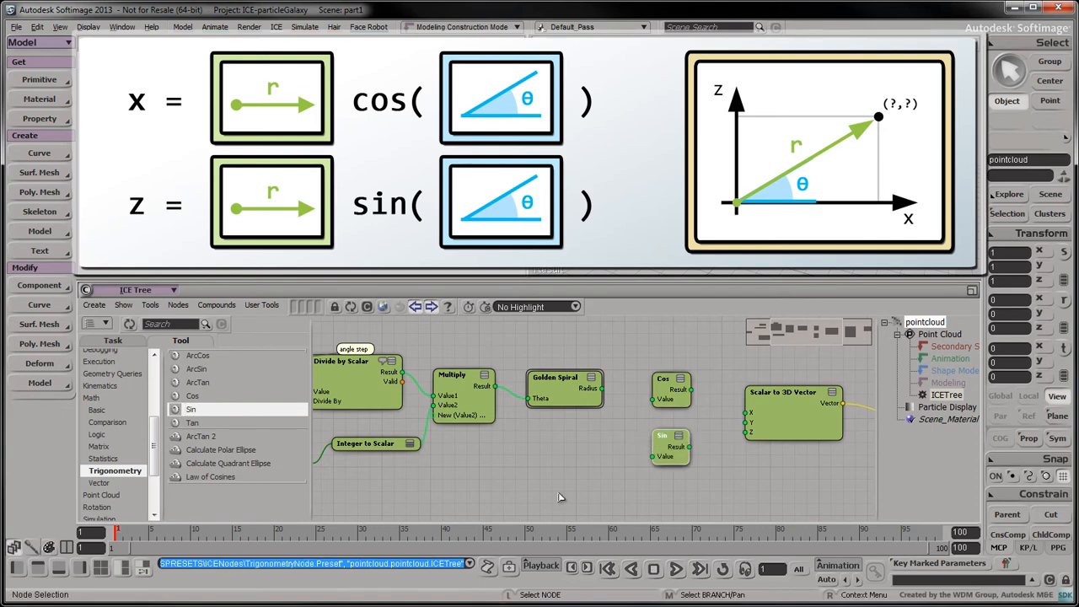
# Add Cos and Sin nodes from Math > Trigonometry beside Golden Spiral
pyautogui.click(98, 410)
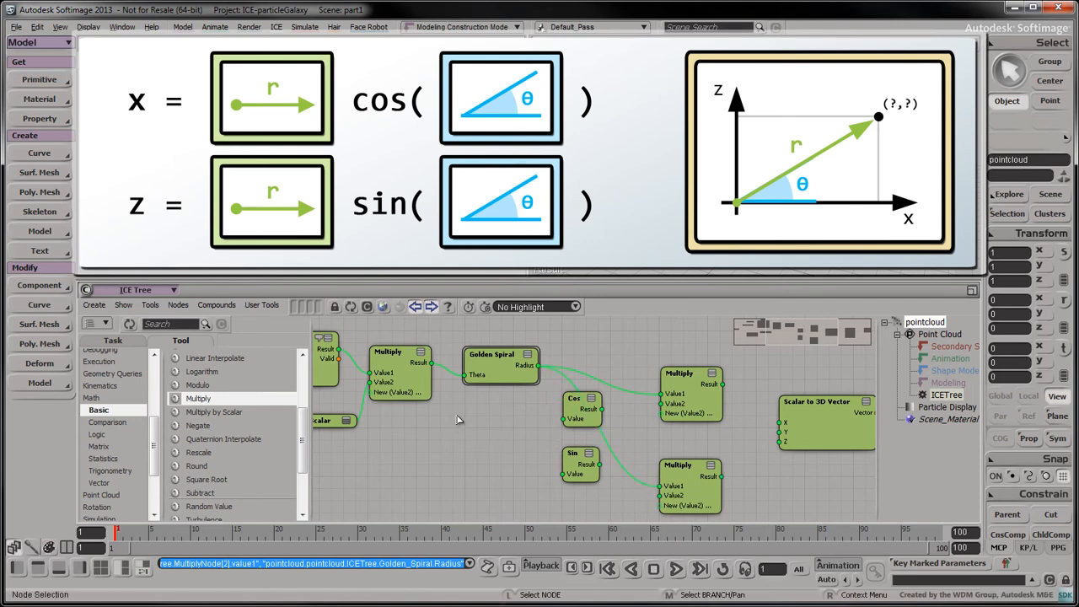
# Wire the radius-times-Cos and radius-times-Sin products into Scalar to 3D Vector's X and Z
pyautogui.moveTo(502, 363); pyautogui.dragTo(506, 345)
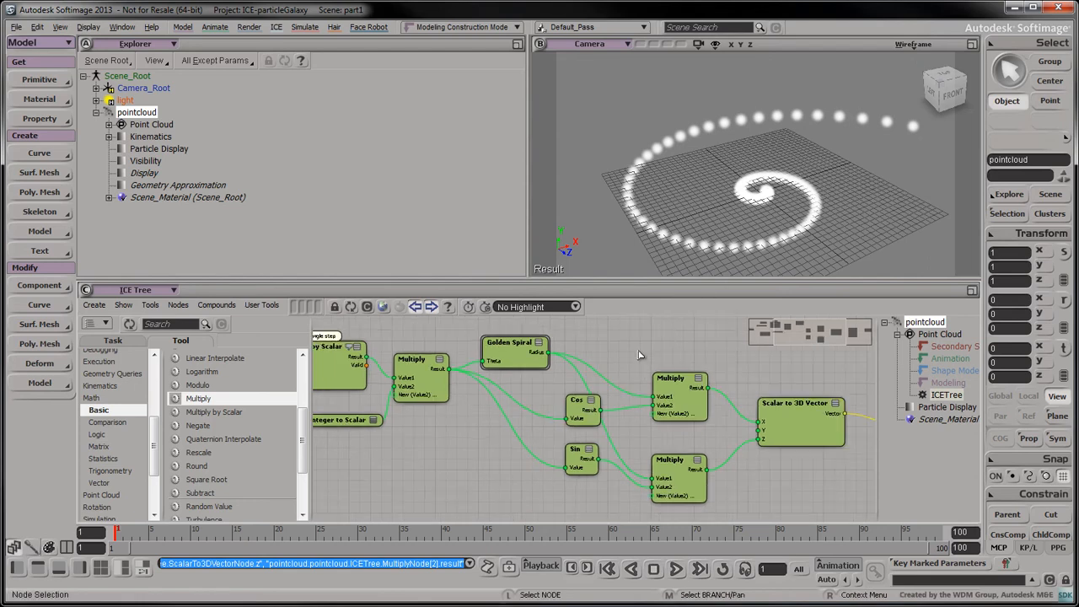
# Collapse the spiral nodes into a 'Generate Spiral' compound exposing Swept Angle, Num Particles and Indices
pyautogui.scroll(-3)
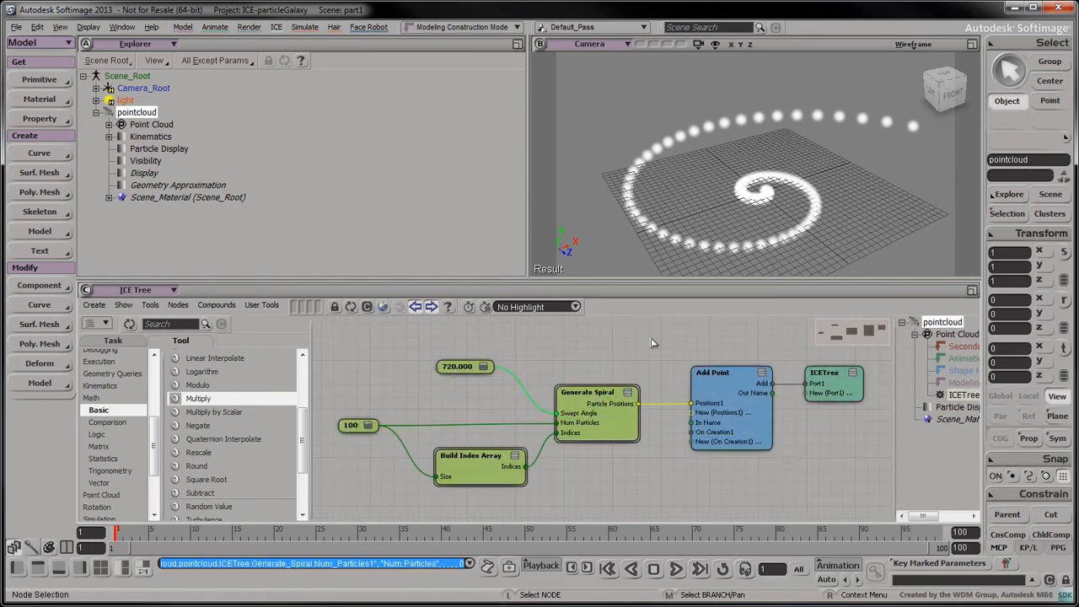
pyautogui.click(579, 413)
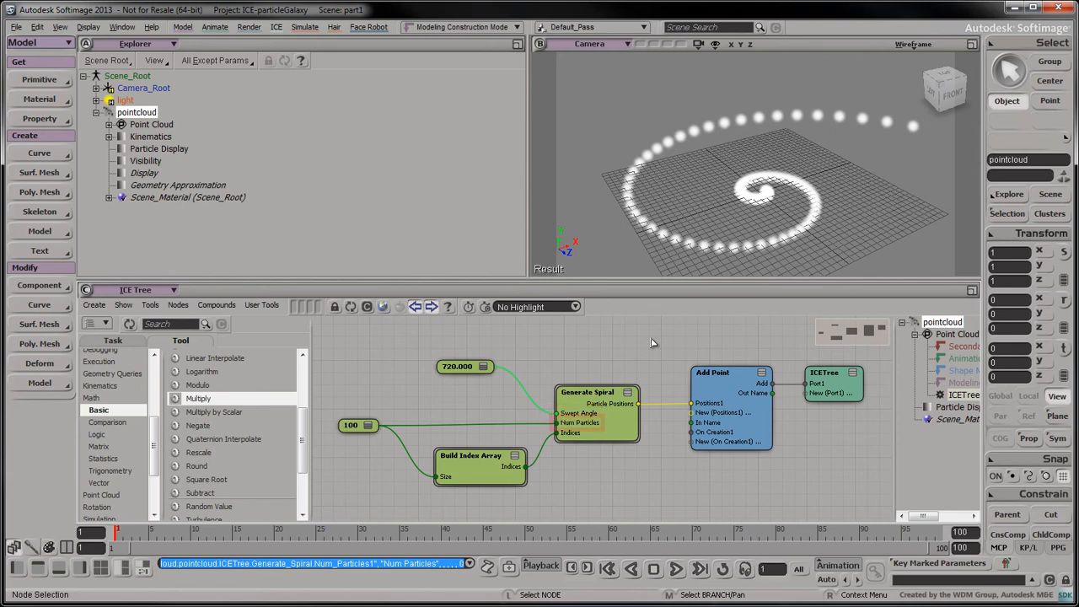
pyautogui.click(578, 422)
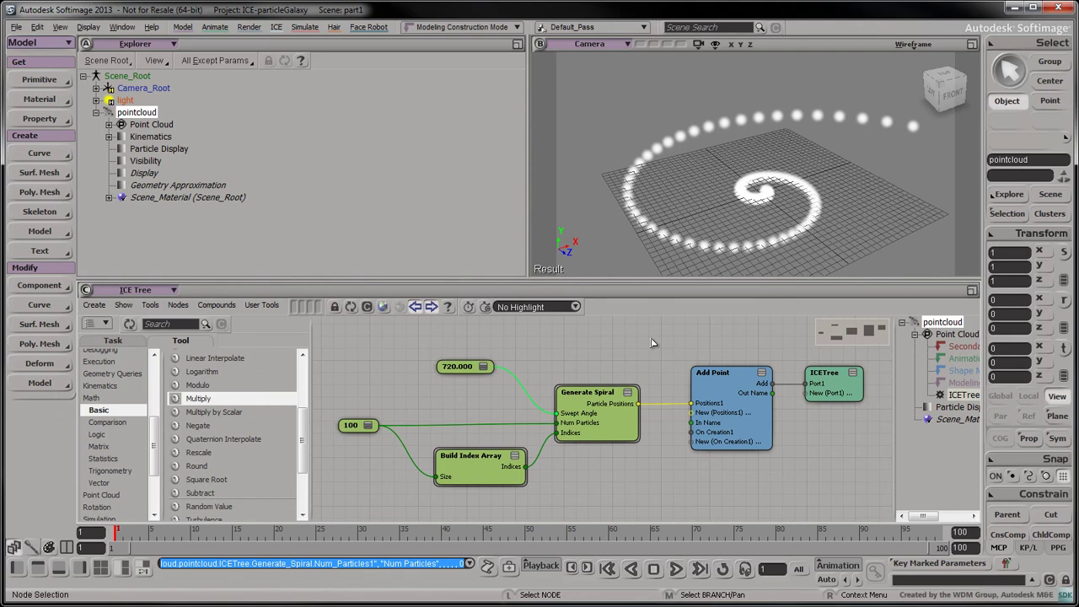
pyautogui.click(571, 433)
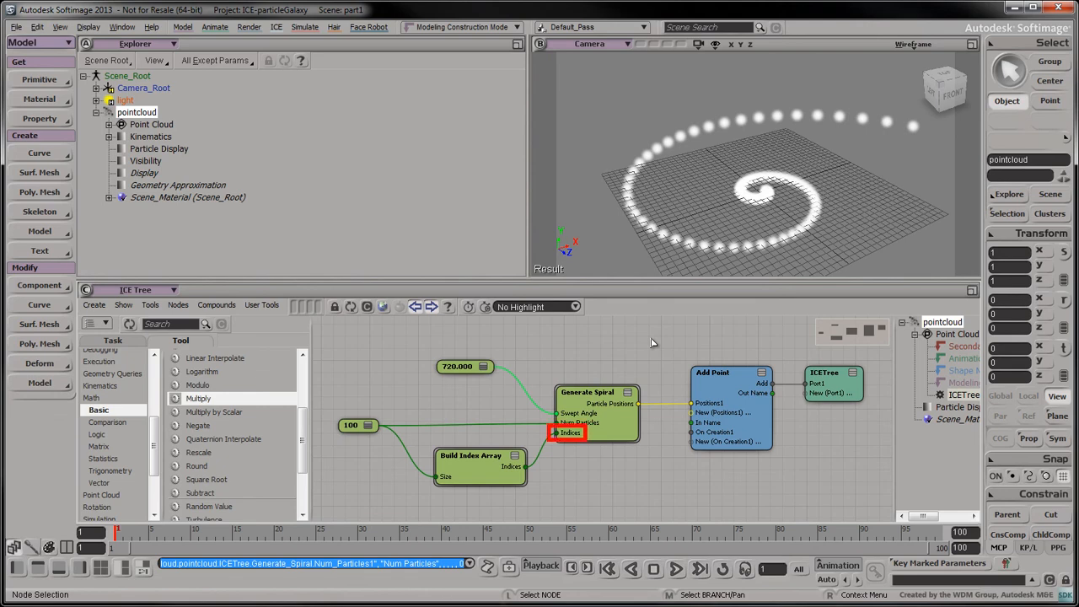
pyautogui.click(570, 432)
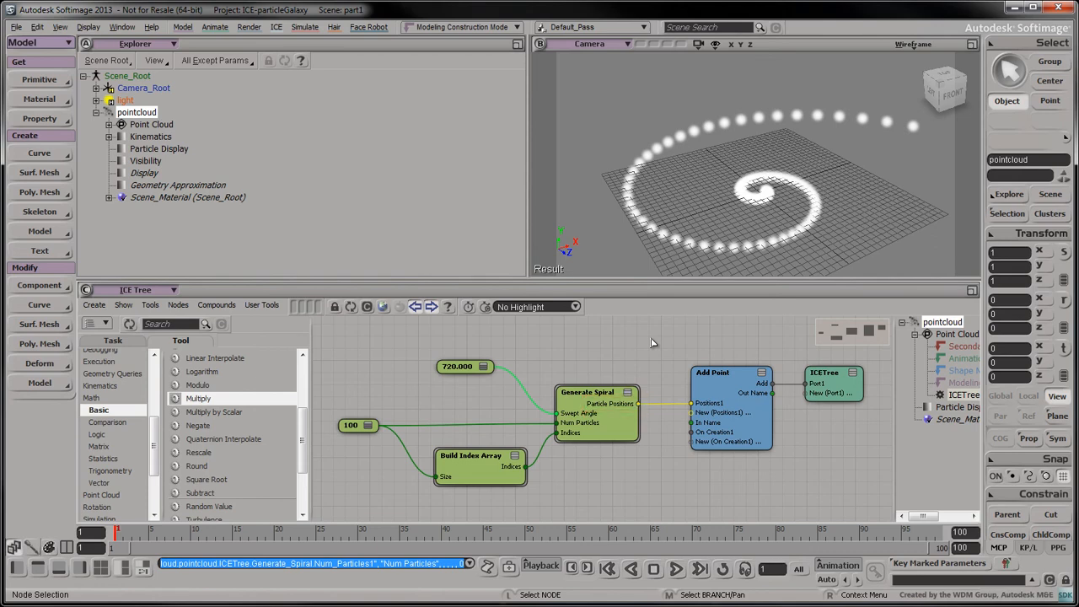
pyautogui.click(587, 392)
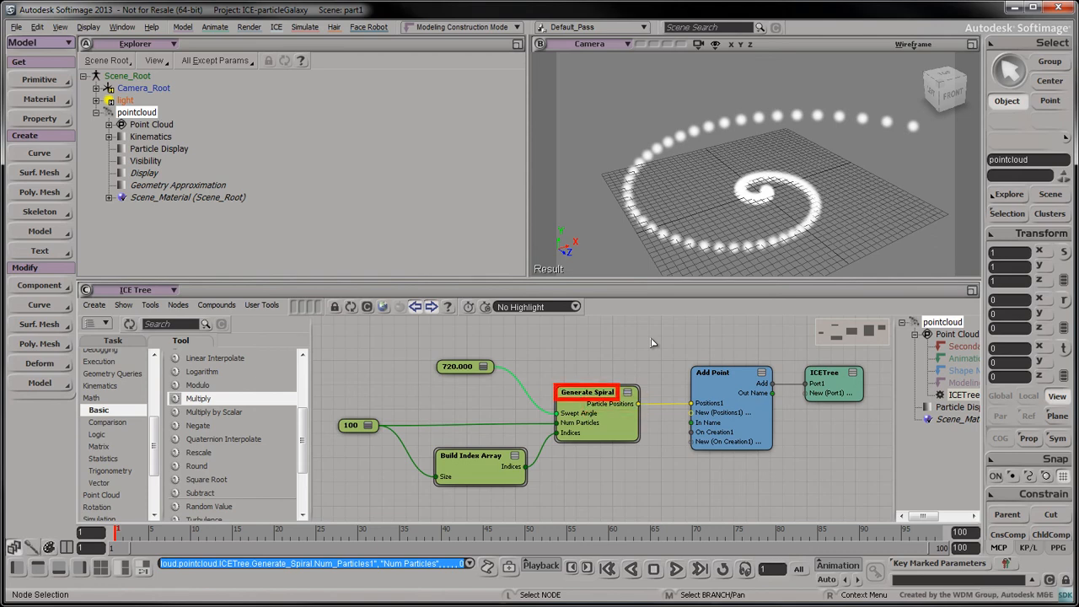